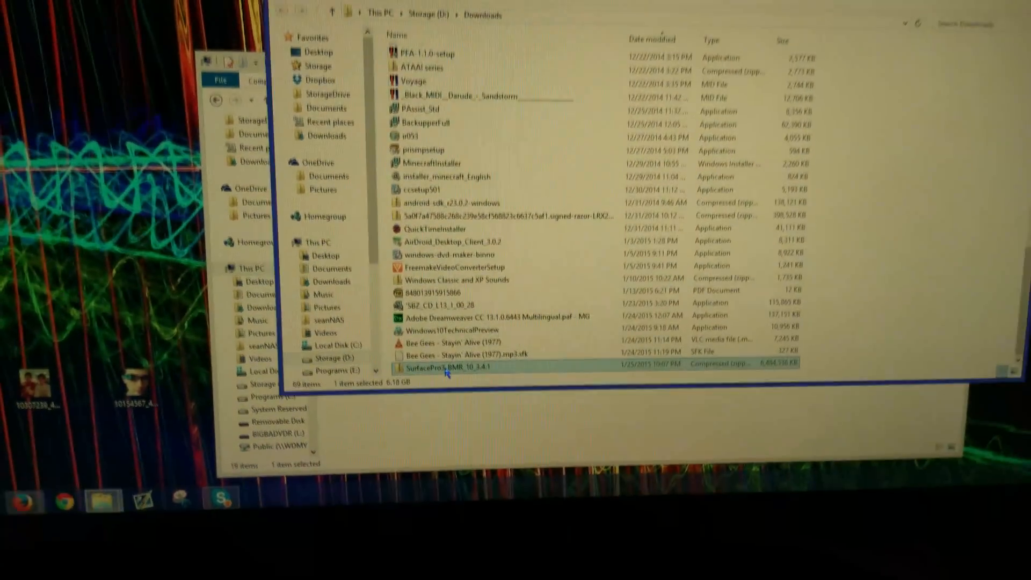
- Start Extract All on the SurfacePro3_BMR_10_3.4.1 zip in Downloads
right_click(447, 367)
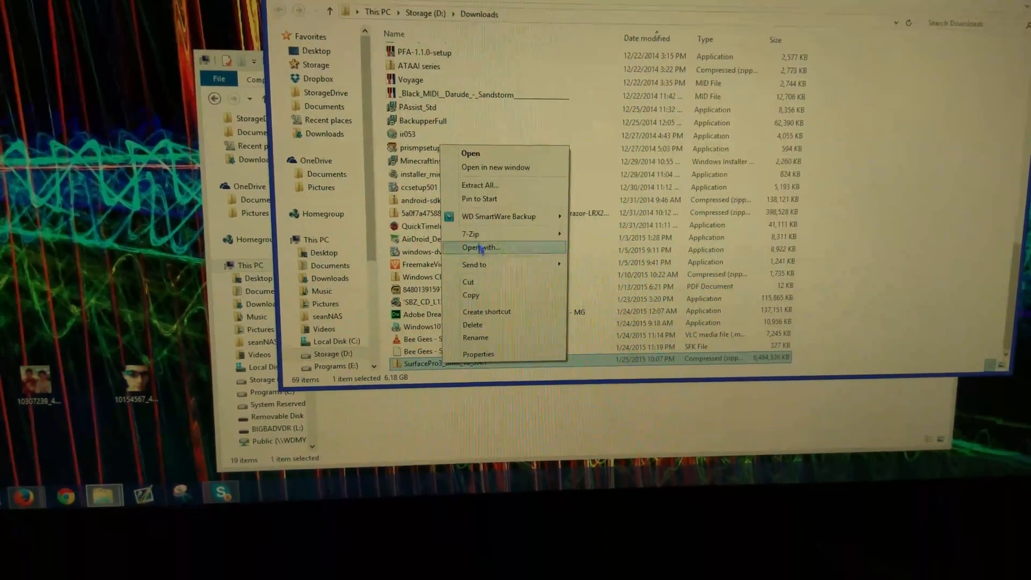
click(480, 185)
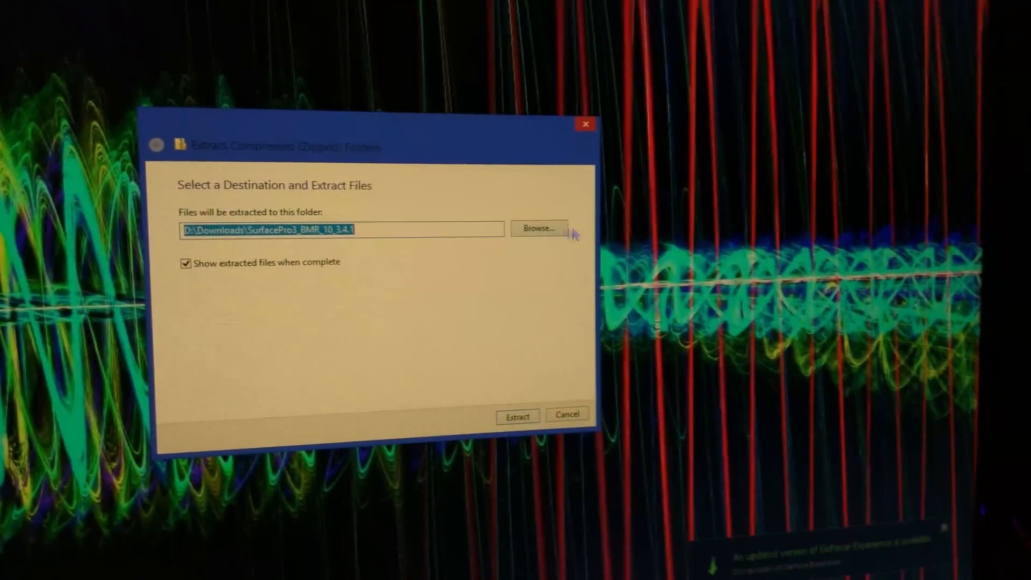
- Change the extraction destination to the L: drive and extract the files there
click(540, 228)
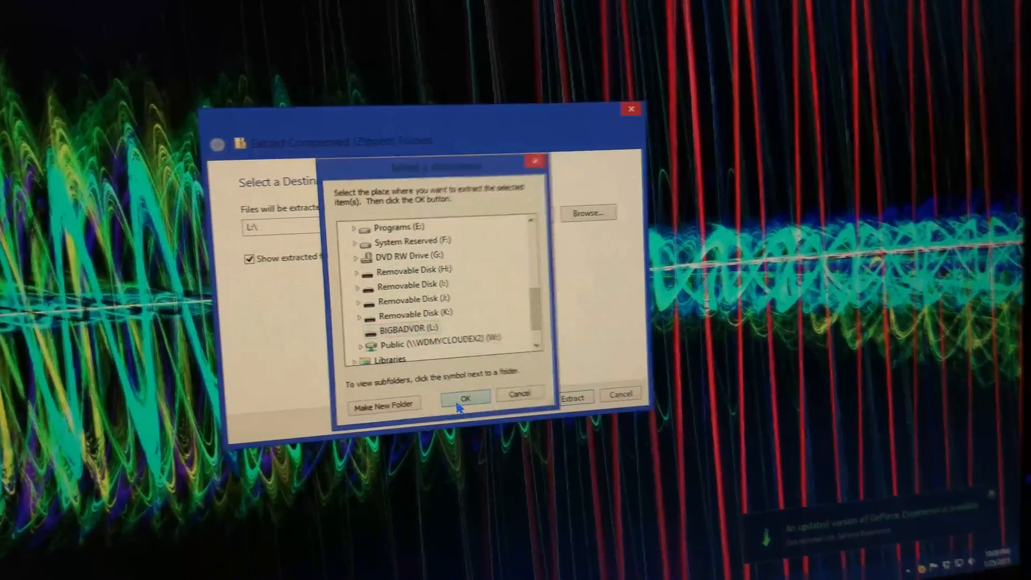
click(466, 399)
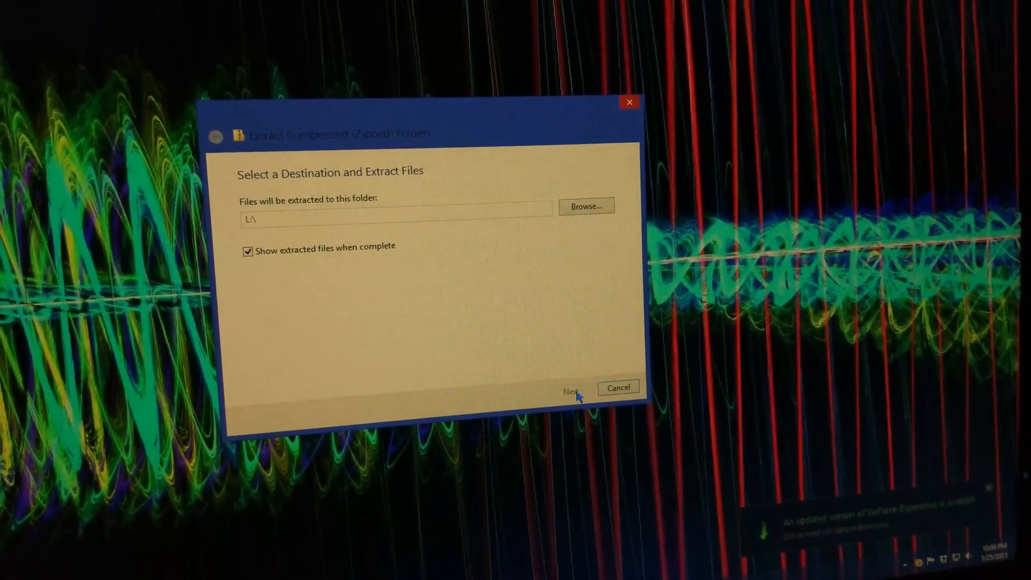
click(573, 390)
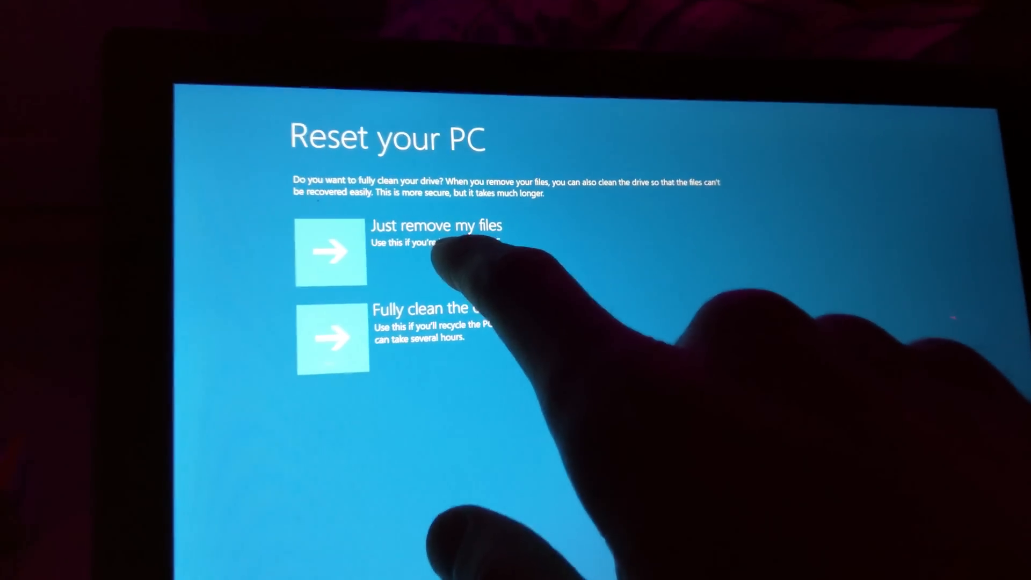
- Choose Just remove my files to reach the All ready to go confirmation
click(331, 258)
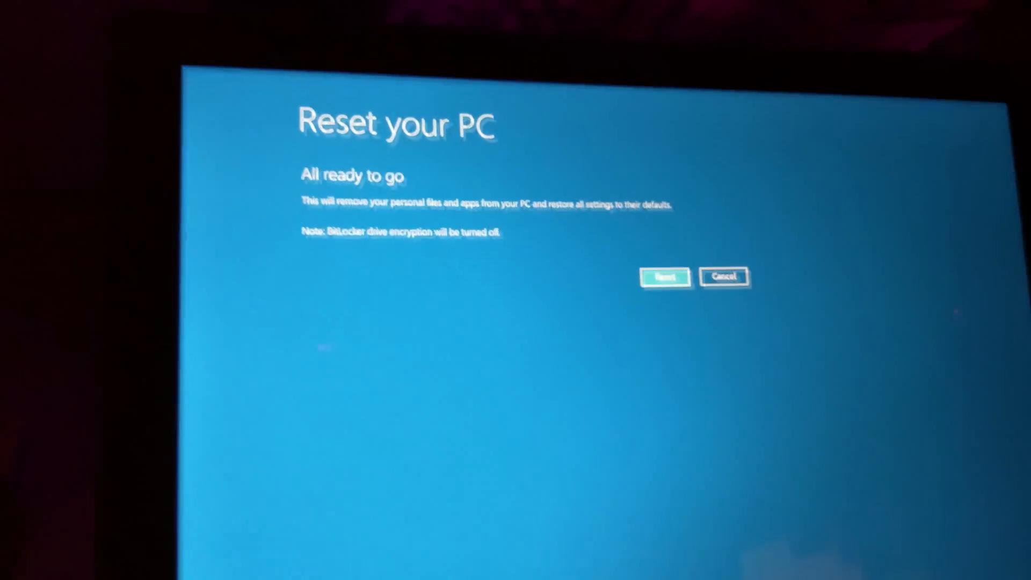